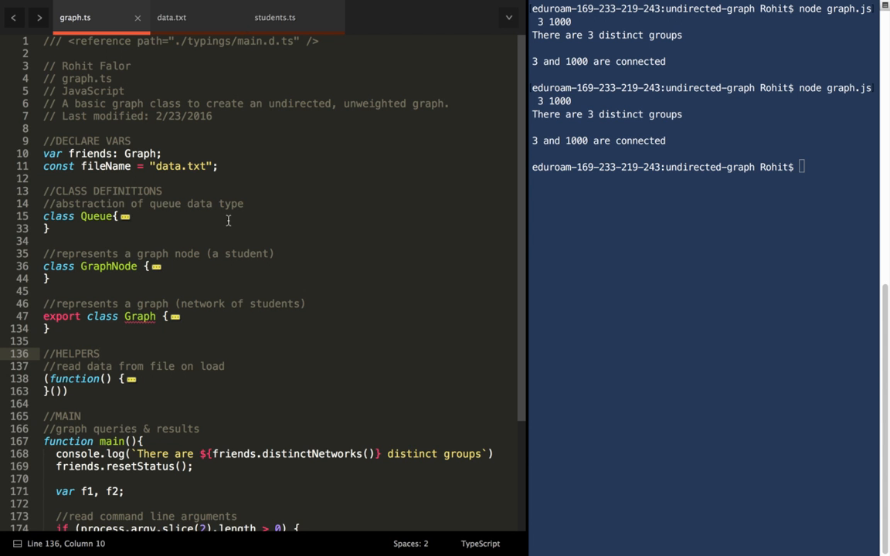
{"action": "mouse_move", "coordinate": [173, 141]}
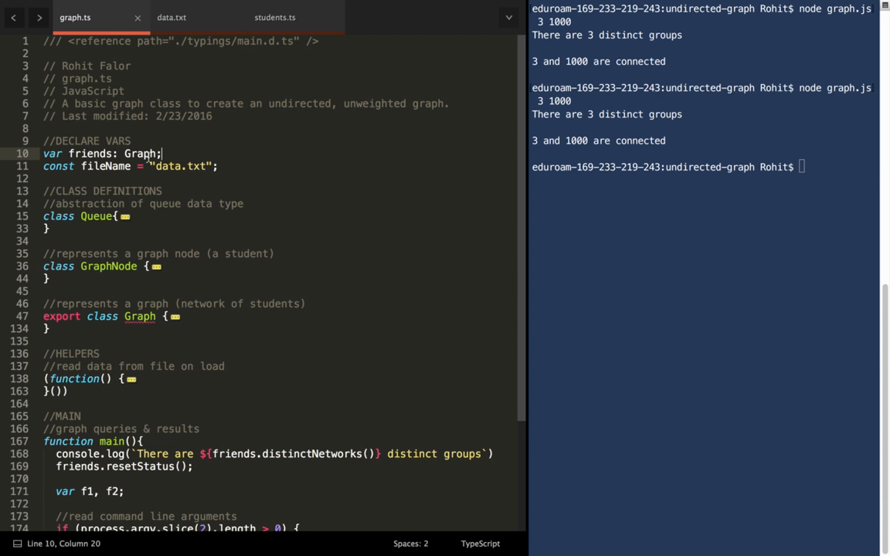
Step: Point out the friends Graph and fileName declarations, view data.txt's seven edge pairs, then return to graph.ts
{"action": "left_click", "coordinate": [143, 153]}
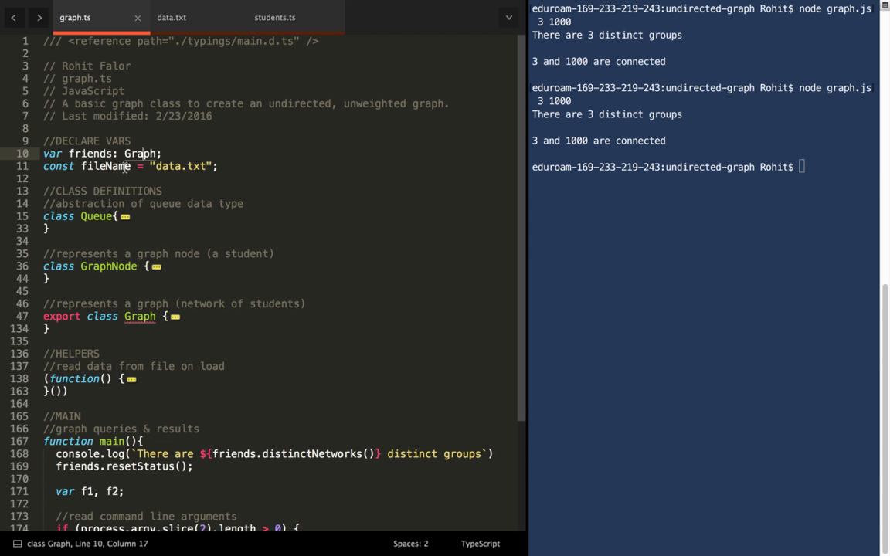
{"action": "left_click", "coordinate": [158, 166]}
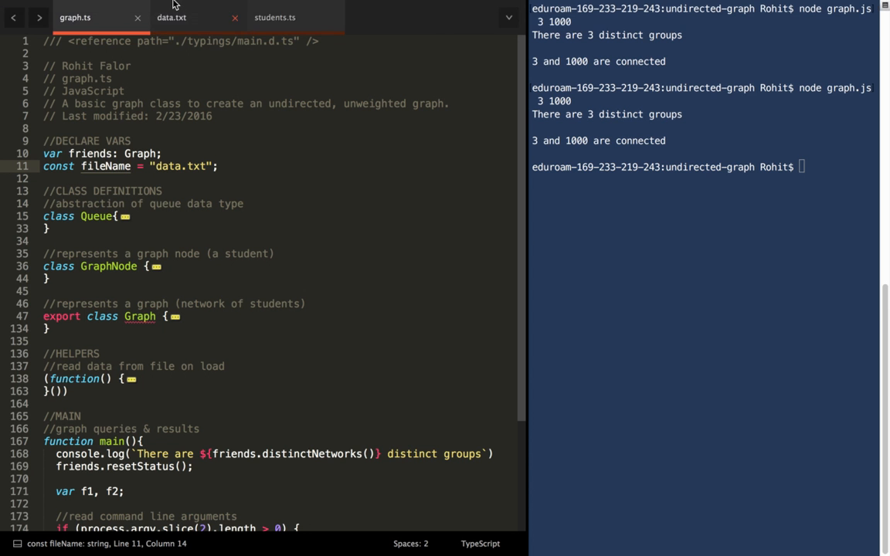
{"action": "left_click", "coordinate": [172, 17]}
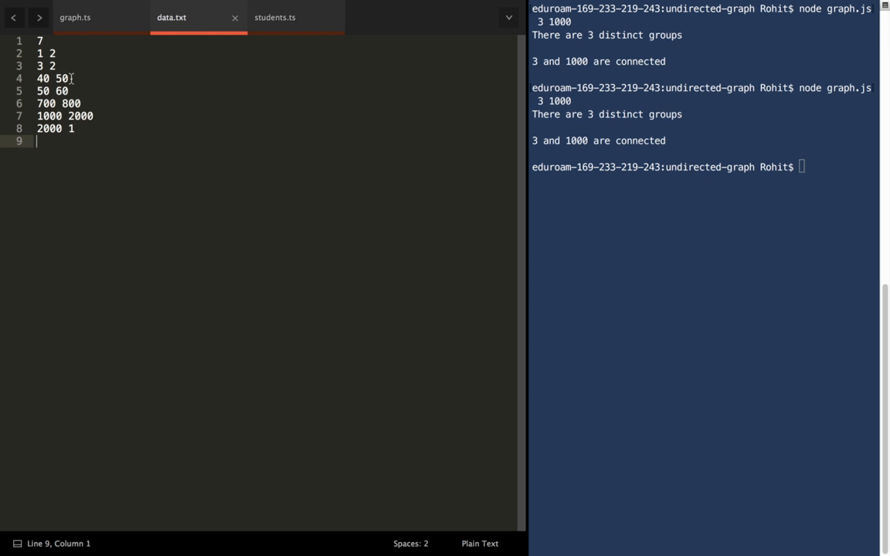
{"action": "left_click", "coordinate": [75, 17]}
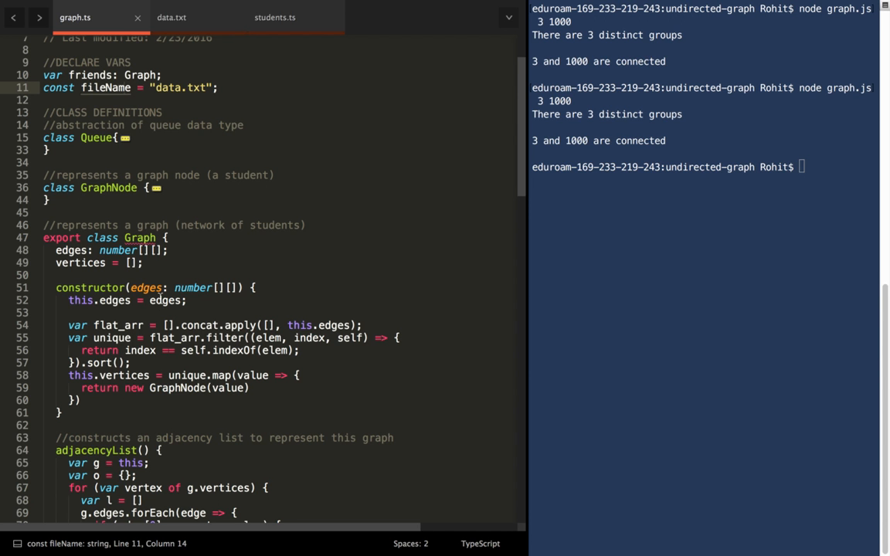
{"action": "mouse_move", "coordinate": [141, 398]}
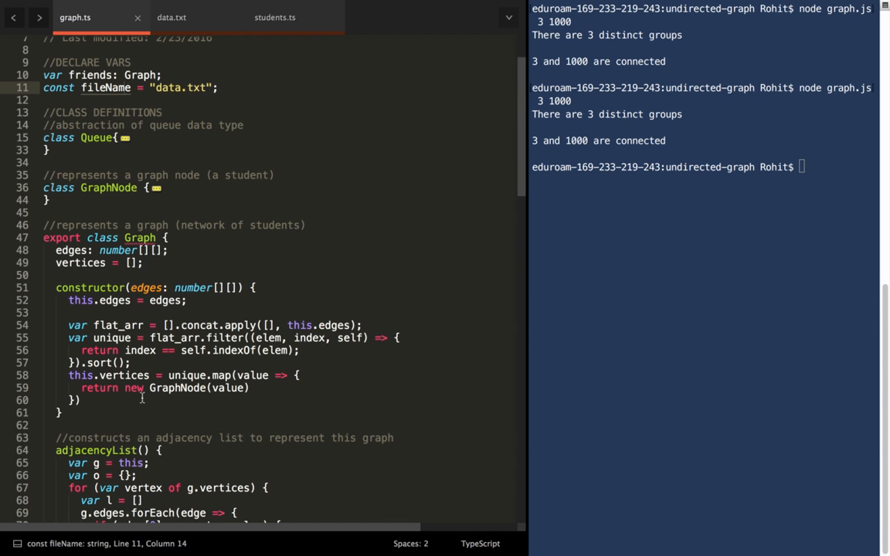
{"action": "mouse_move", "coordinate": [143, 375]}
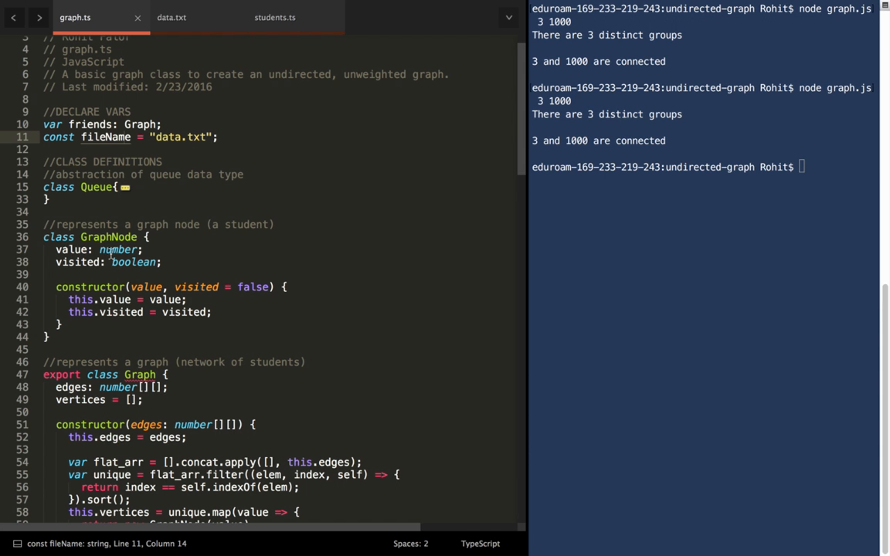
{"action": "mouse_move", "coordinate": [204, 396]}
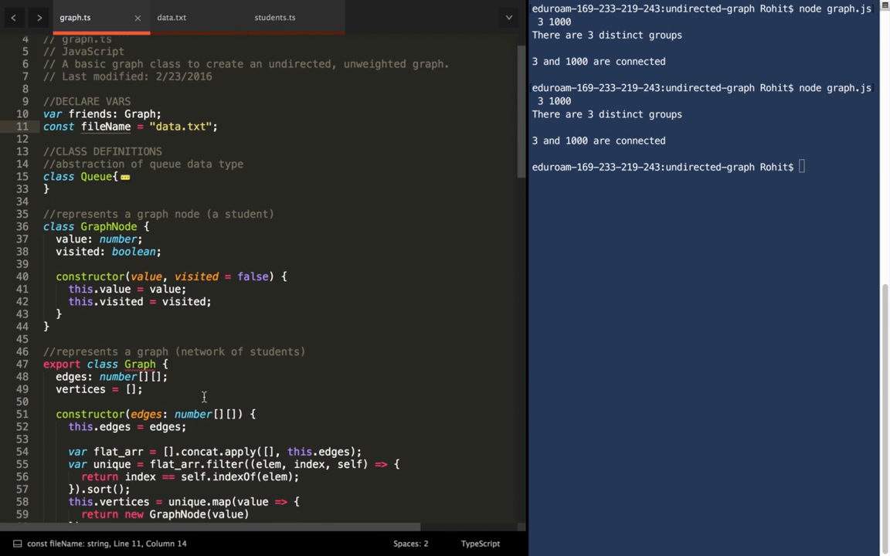
{"action": "scroll", "scroll_direction": "down", "scroll_amount": 3}
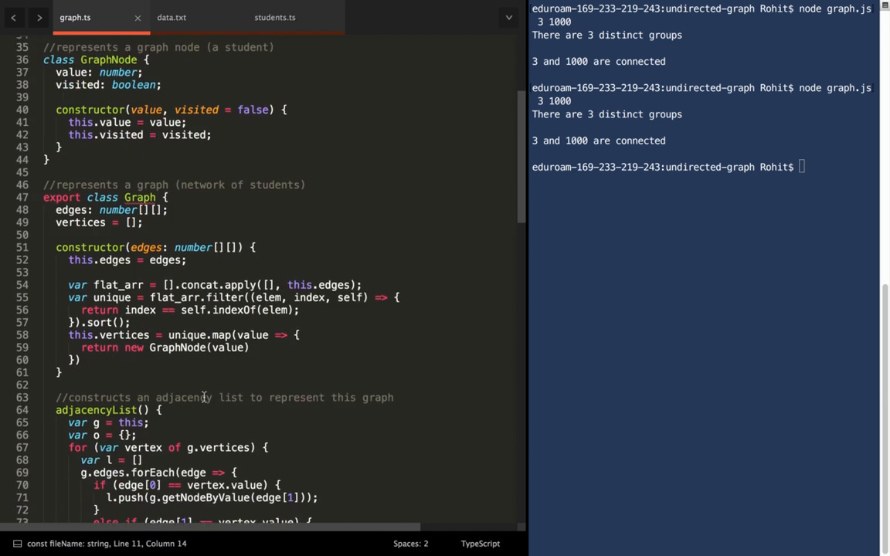
{"action": "scroll", "scroll_direction": "down", "scroll_amount": 3}
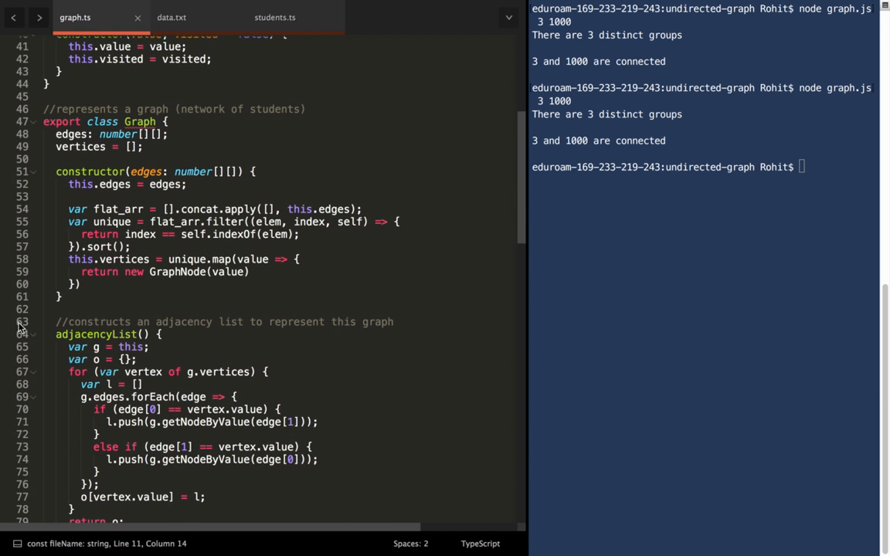
{"action": "scroll", "scroll_direction": "down", "scroll_amount": 3}
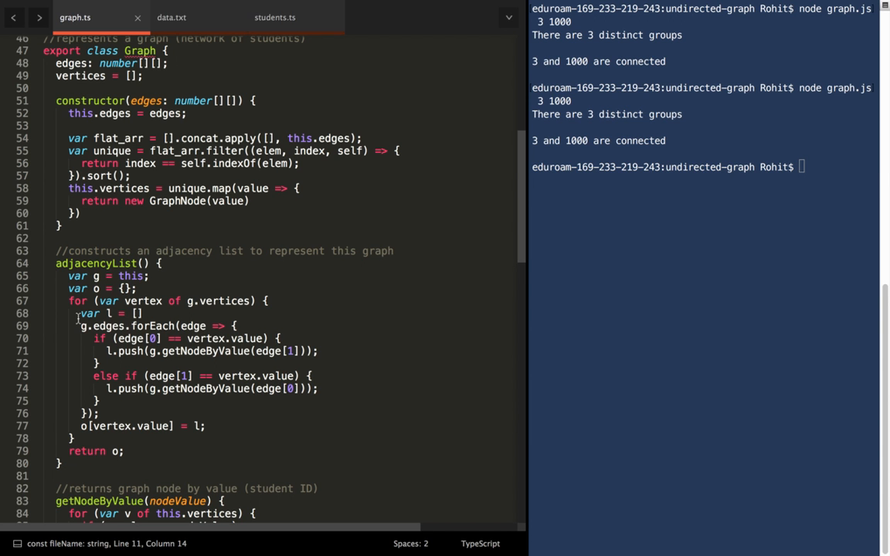
{"action": "mouse_move", "coordinate": [157, 317]}
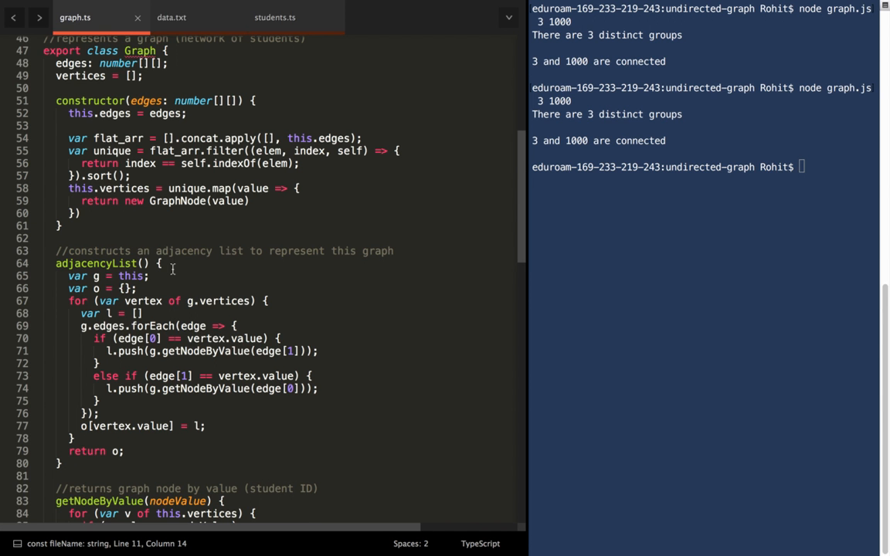
{"action": "scroll", "scroll_direction": "down", "scroll_amount": 3}
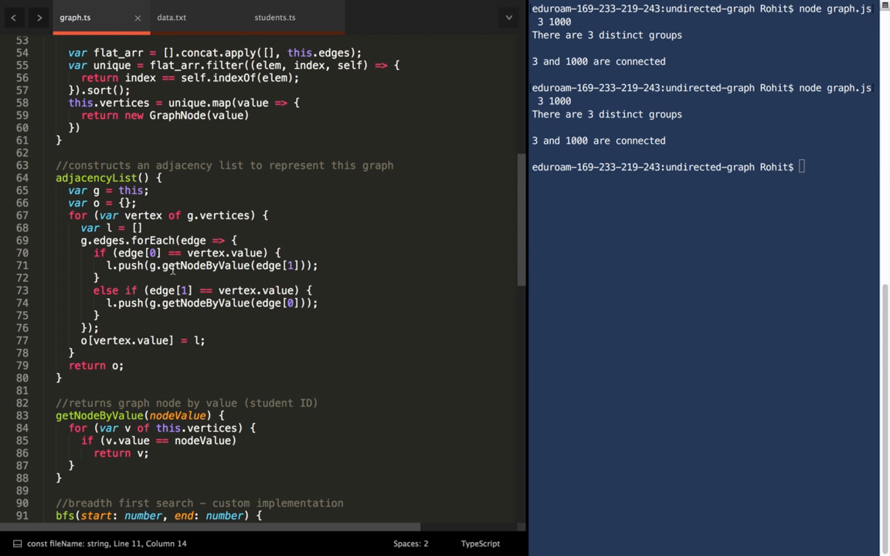
{"action": "scroll", "scroll_direction": "down", "scroll_amount": 3}
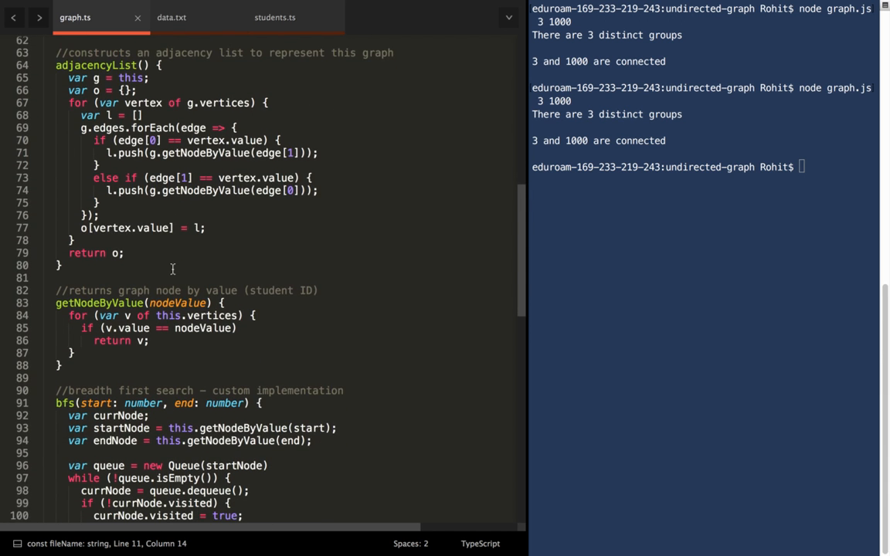
{"action": "scroll", "scroll_direction": "down", "scroll_amount": 3}
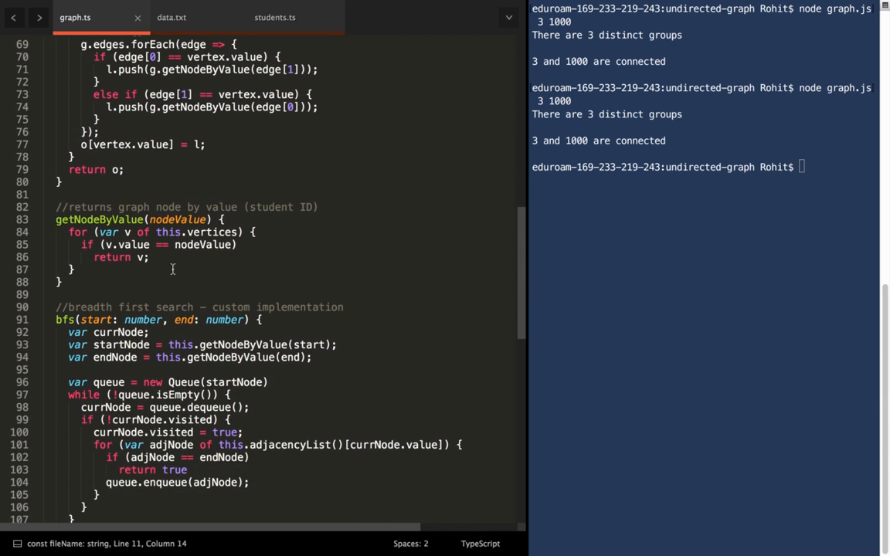
{"action": "scroll", "scroll_direction": "down", "scroll_amount": 3}
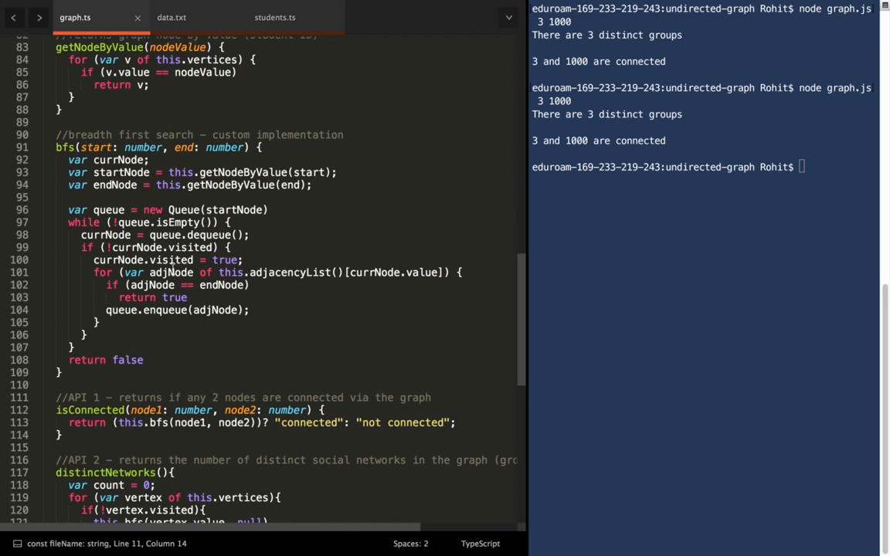
Step: Place the cursor on isConnected's node1 parameter in graph.ts
{"action": "left_click", "coordinate": [118, 397]}
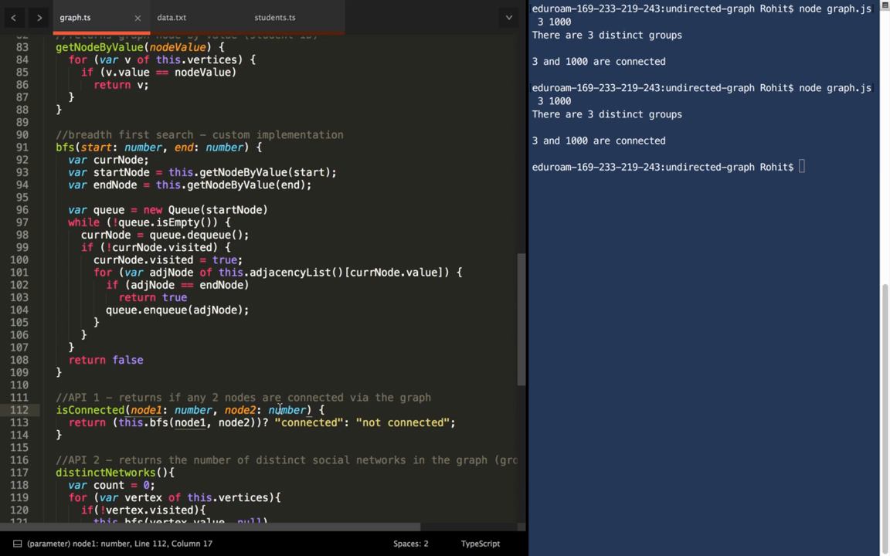
{"action": "mouse_move", "coordinate": [244, 444]}
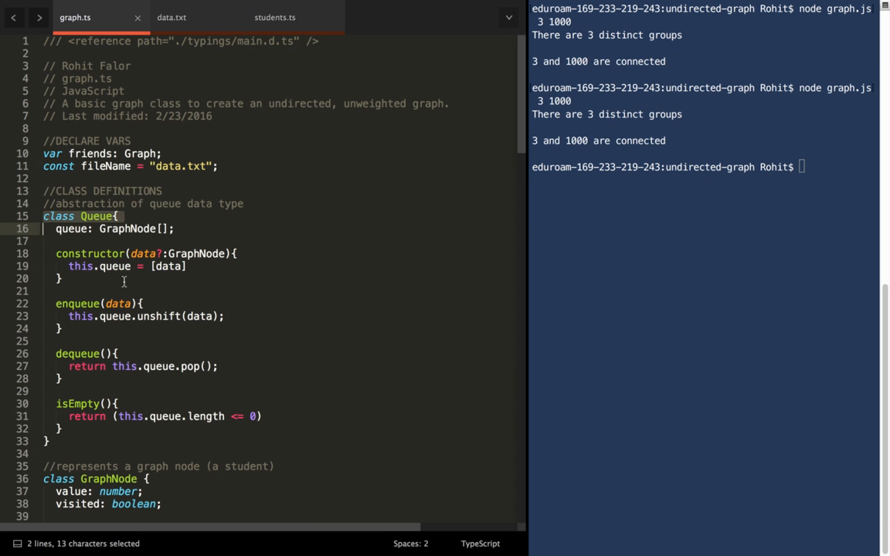
{"action": "left_click", "coordinate": [118, 303]}
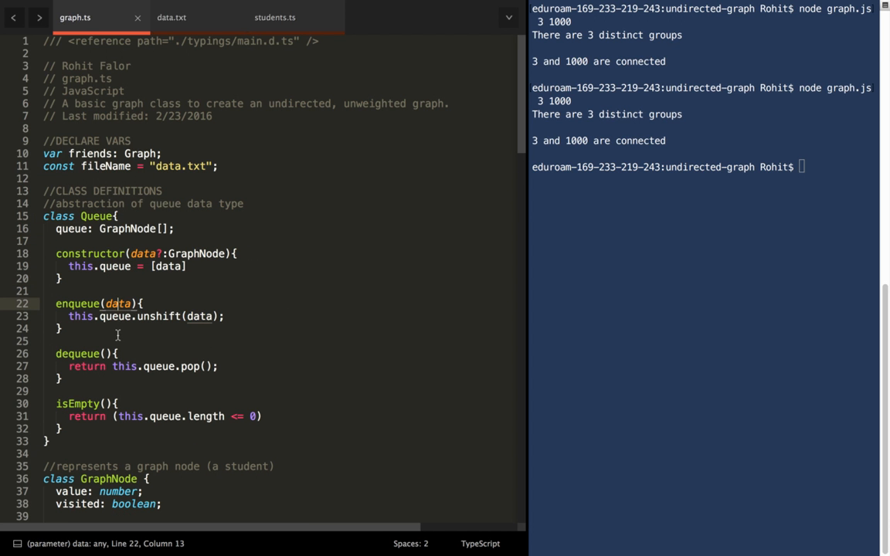
{"action": "scroll", "scroll_direction": "down", "scroll_amount": 3}
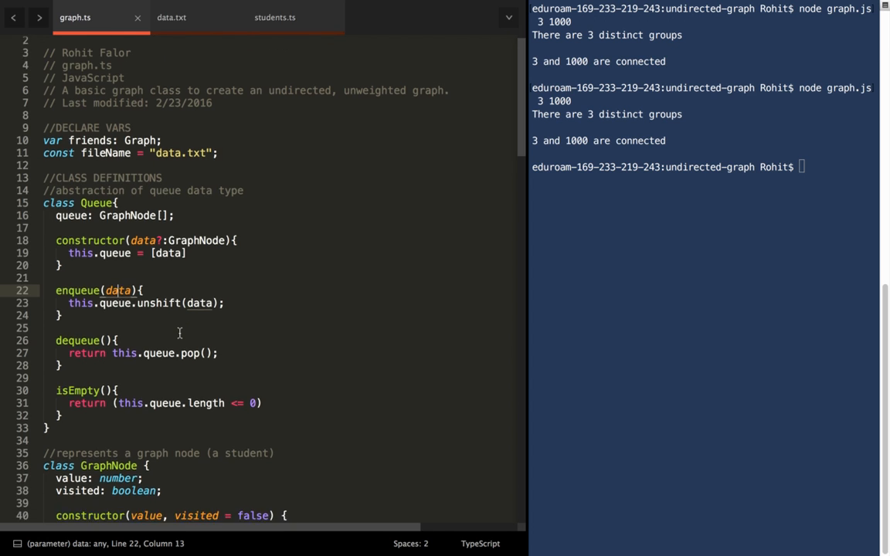
{"action": "scroll", "scroll_direction": "down", "scroll_amount": 3}
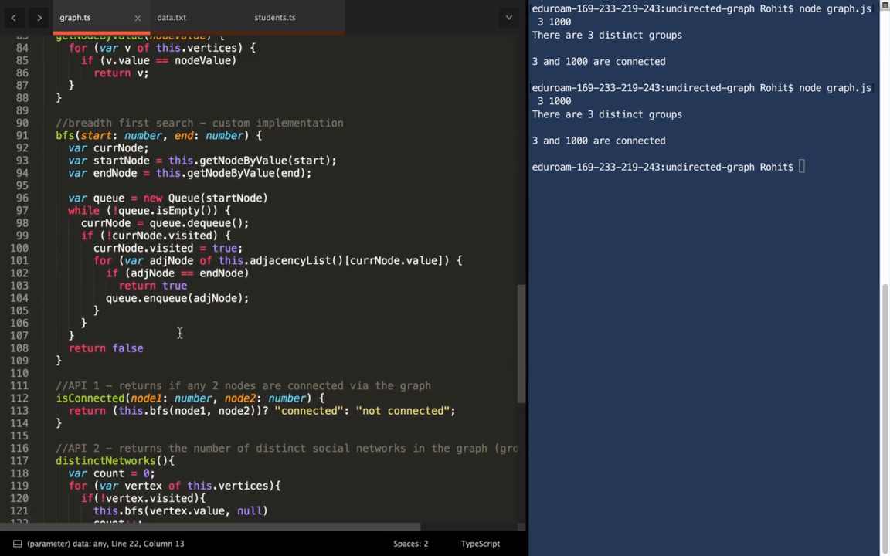
{"action": "scroll", "scroll_direction": "down", "scroll_amount": 3}
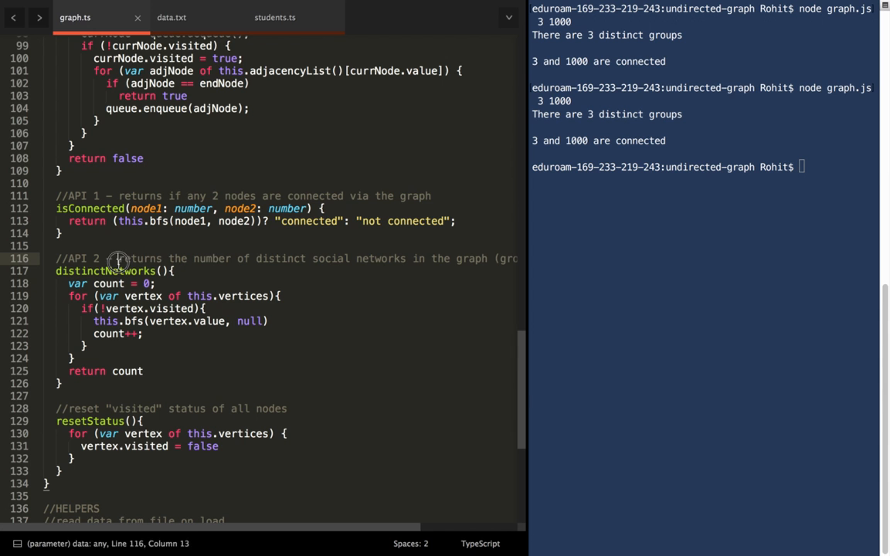
{"action": "mouse_move", "coordinate": [121, 259]}
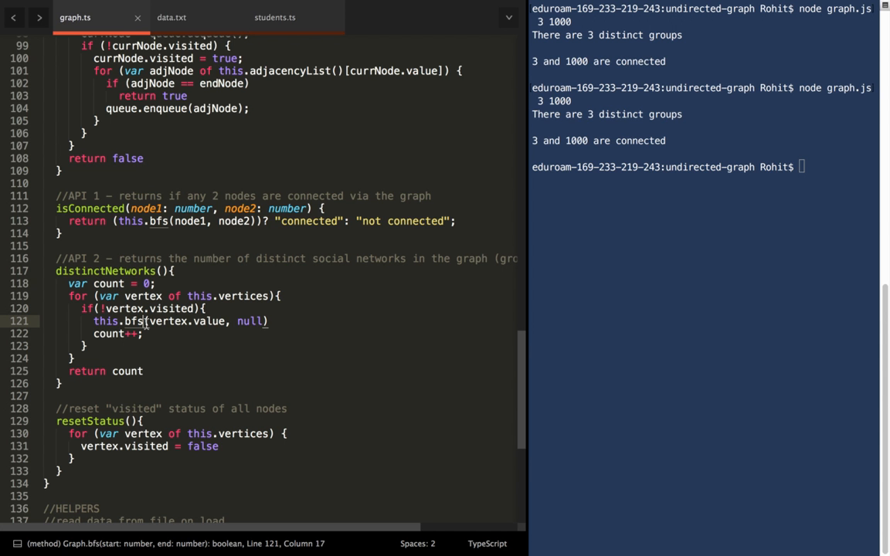
{"action": "scroll", "scroll_direction": "down", "scroll_amount": 3}
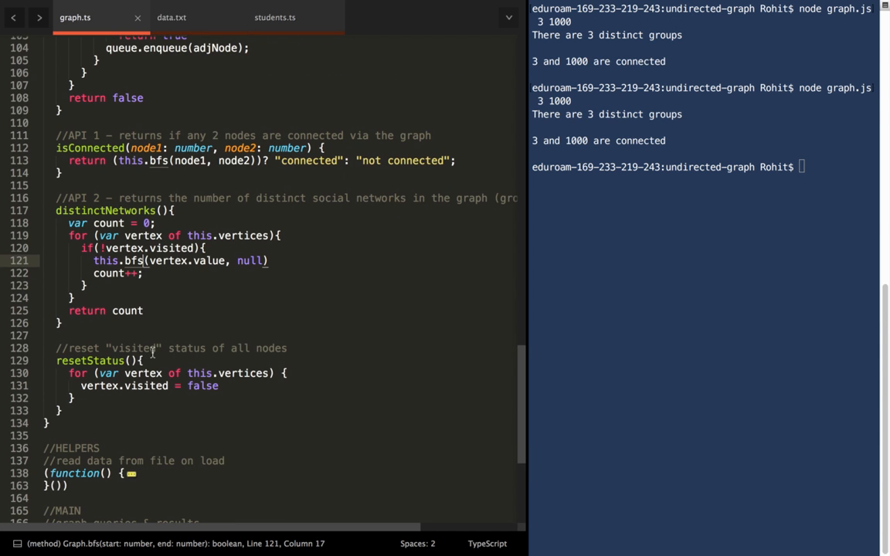
{"action": "left_click", "coordinate": [113, 386]}
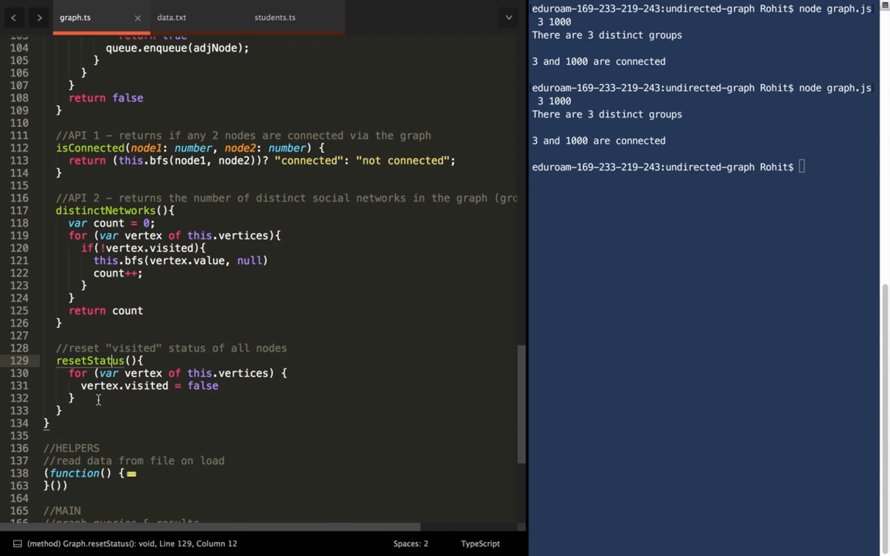
{"action": "scroll", "scroll_direction": "down", "scroll_amount": 3}
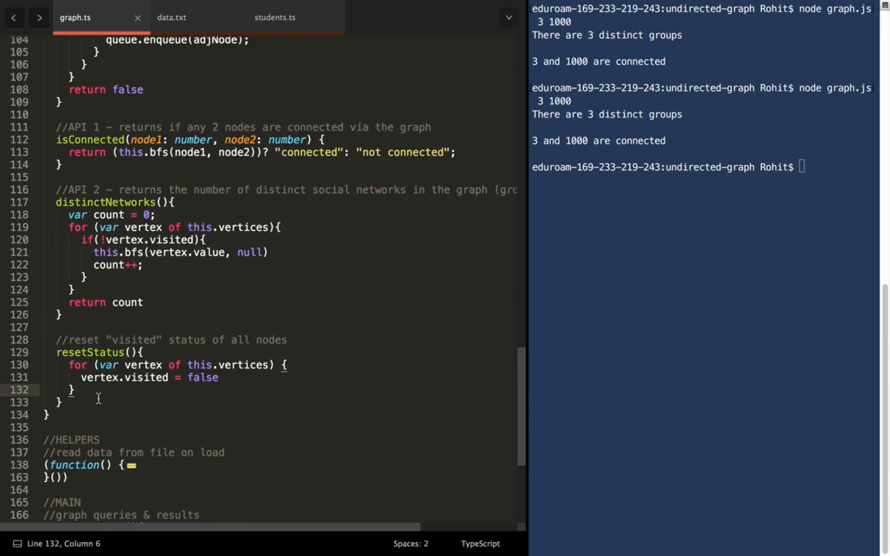
{"action": "scroll", "scroll_direction": "down", "scroll_amount": 3}
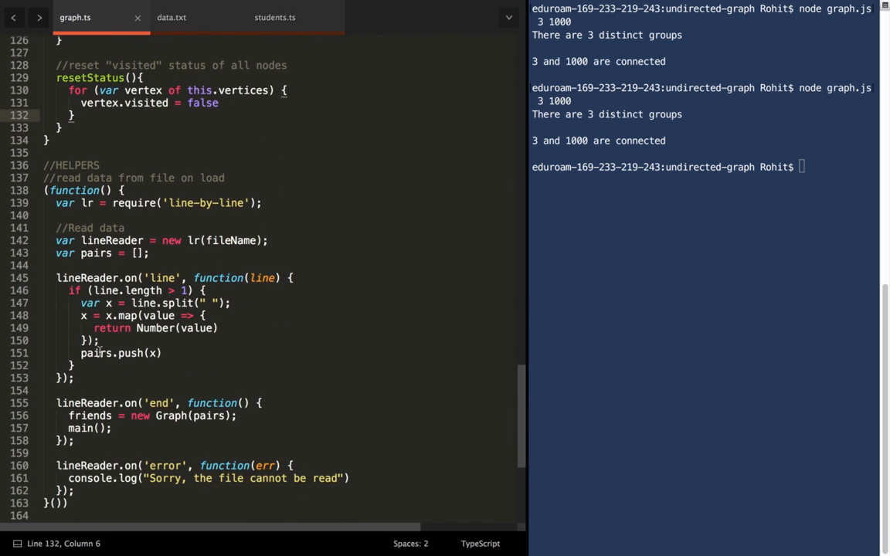
{"action": "scroll", "scroll_direction": "down", "scroll_amount": 3}
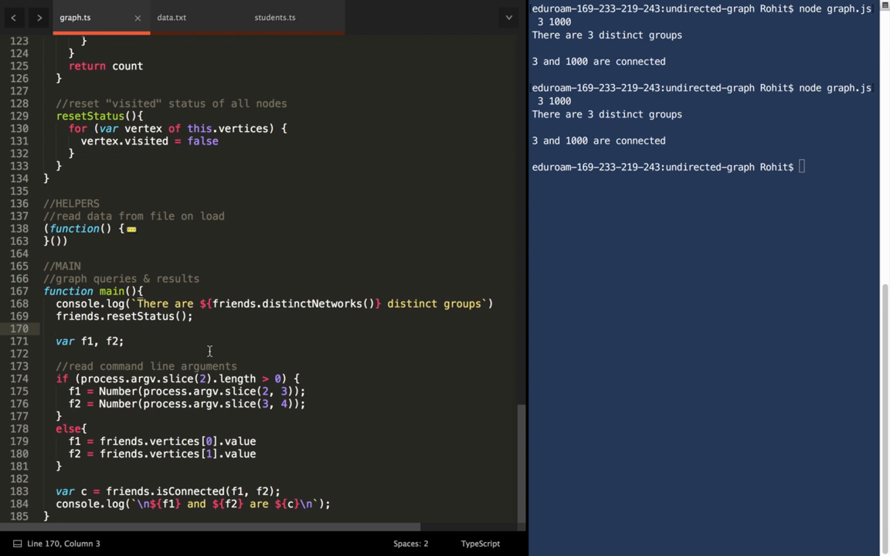
{"action": "mouse_move", "coordinate": [222, 348]}
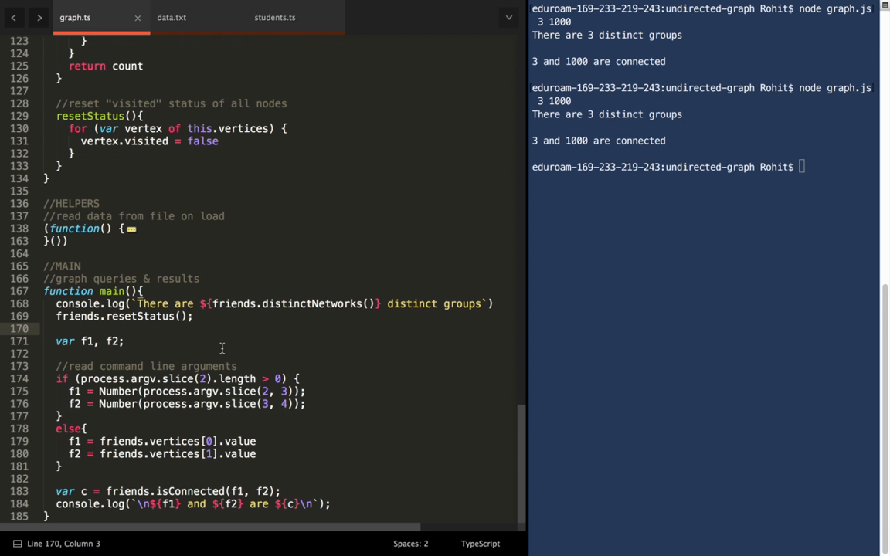
{"action": "mouse_move", "coordinate": [433, 270]}
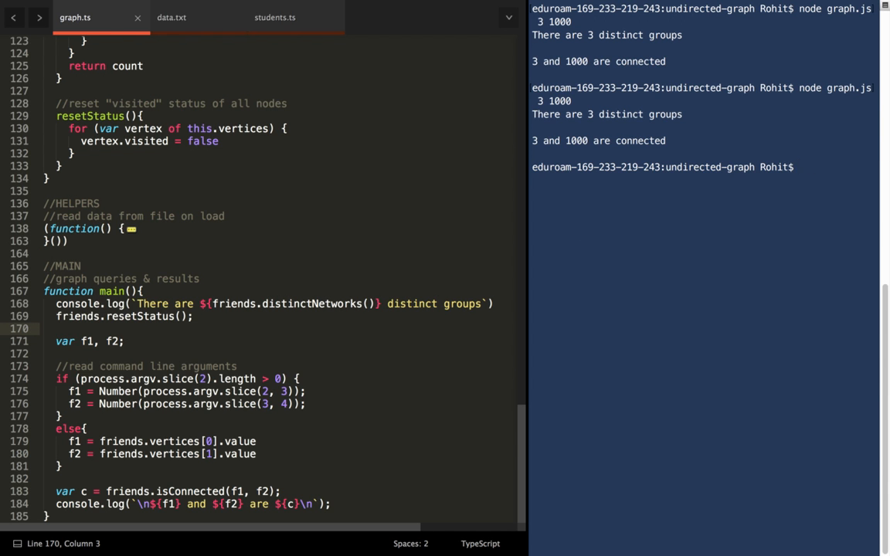
Step: View data.txt's node pairs and run node graph.js 3 1000, reporting 3 groups, connected
{"action": "left_click", "coordinate": [171, 17]}
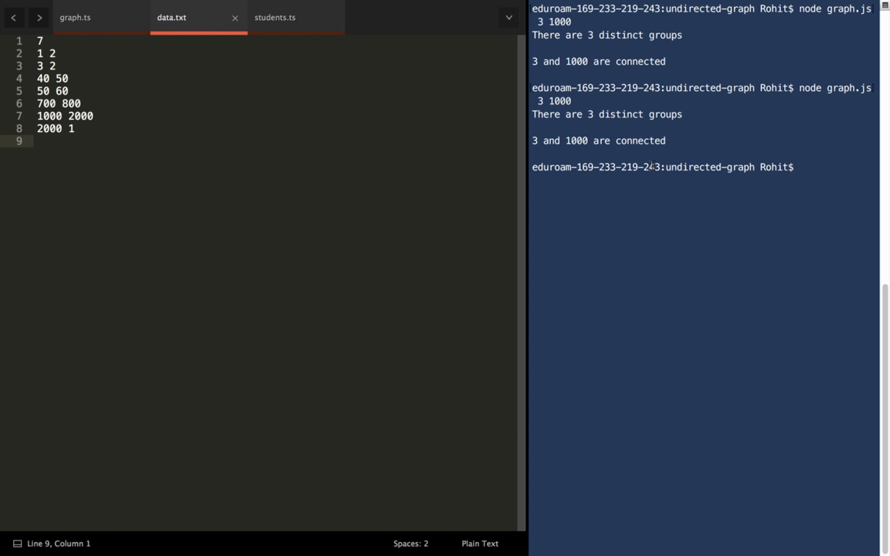
{"action": "type", "text": "node graph.js"}
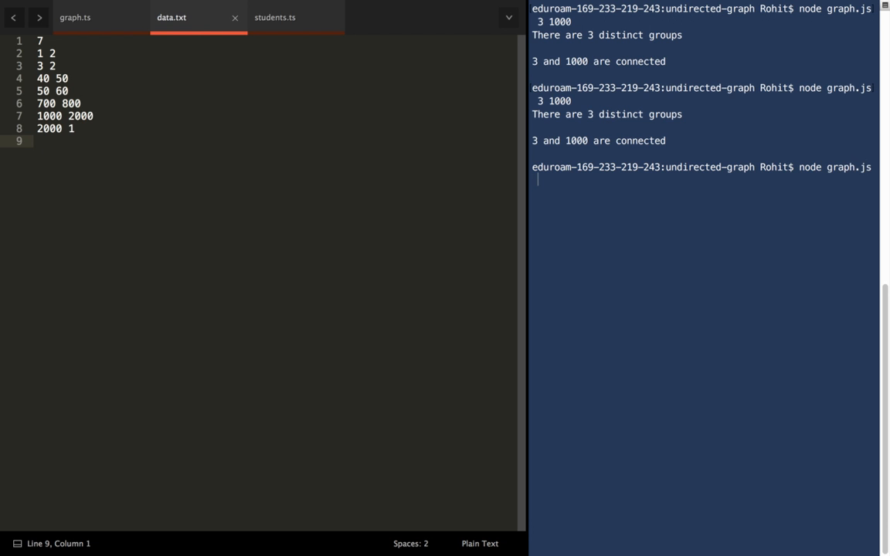
{"action": "type", "text": "3 100"}
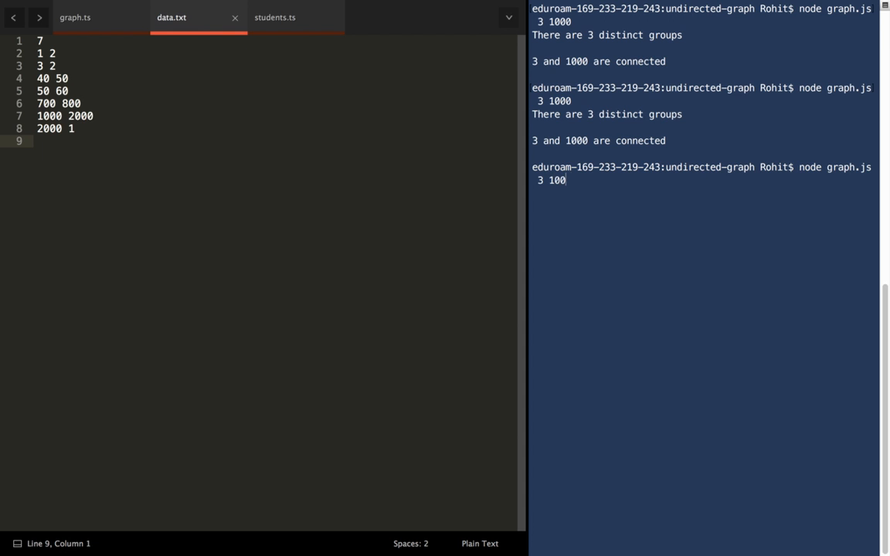
{"action": "double_click", "coordinate": [48, 116]}
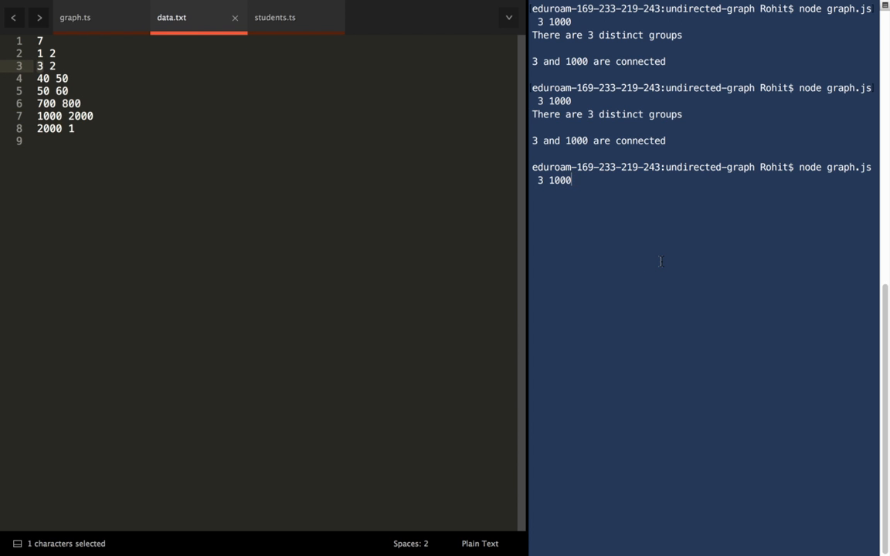
{"action": "key", "text": "enter"}
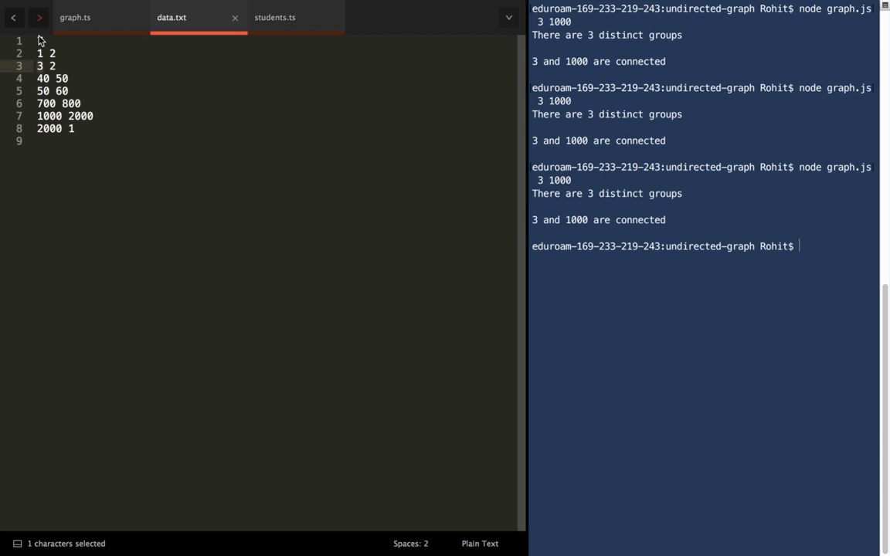
{"action": "type", "text": "7"}
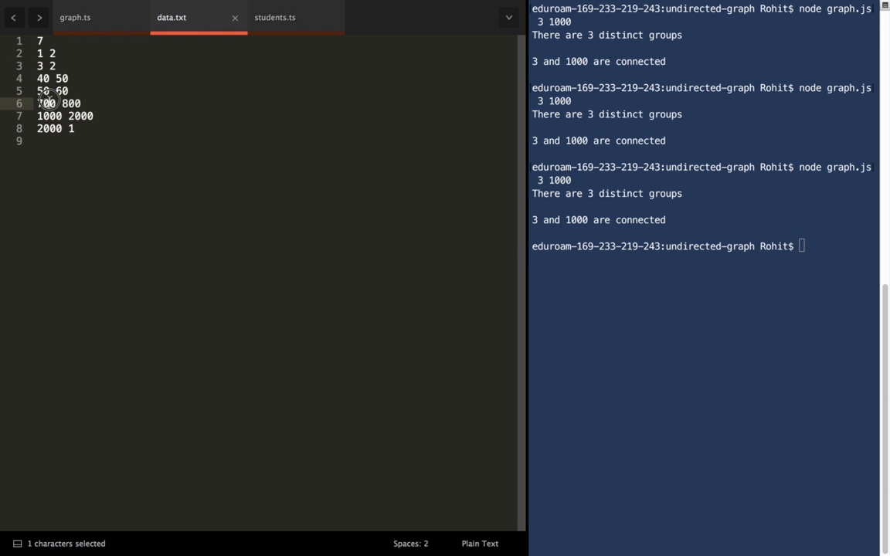
Step: Highlight data.txt pairs from 40 50 to 700 800, then retype node graph.js 3 1000
{"action": "left_click", "coordinate": [40, 78]}
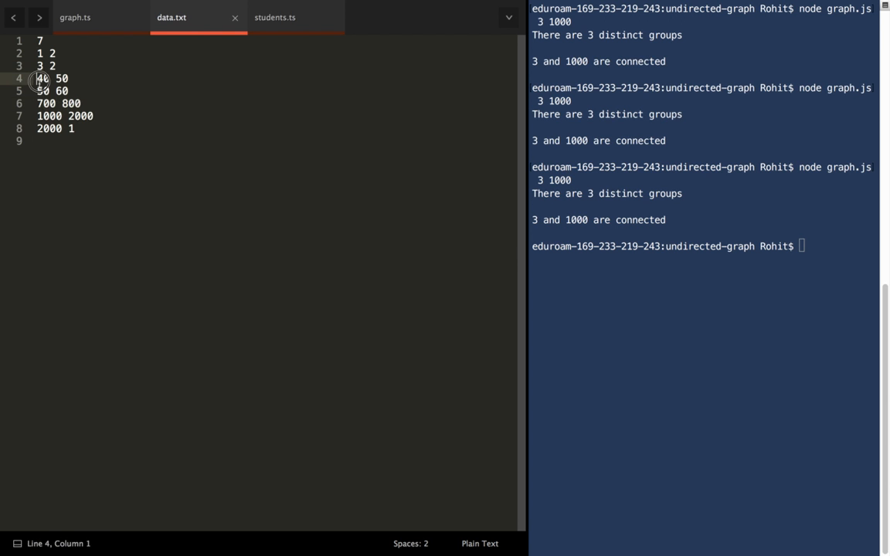
{"action": "left_click_drag", "start_coordinate": [32, 78], "coordinate": [58, 91]}
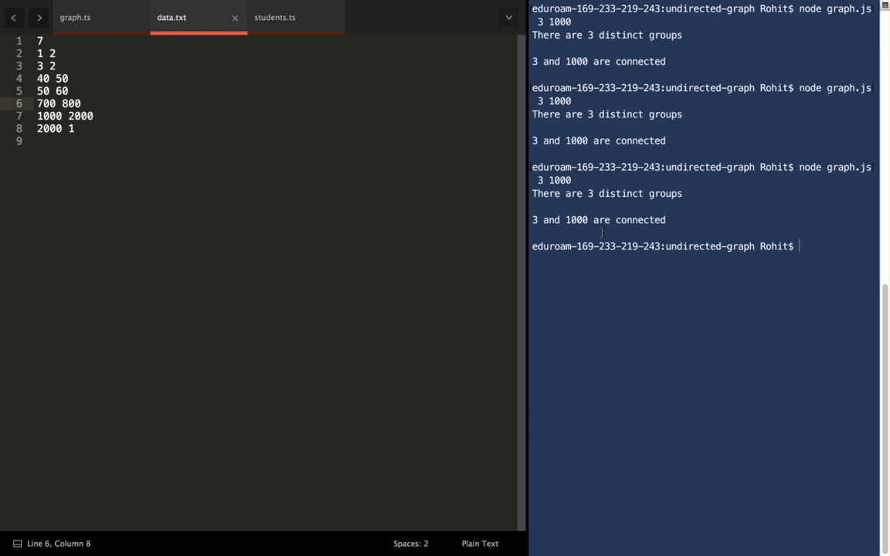
{"action": "type", "text": "node graph.js 3 1000"}
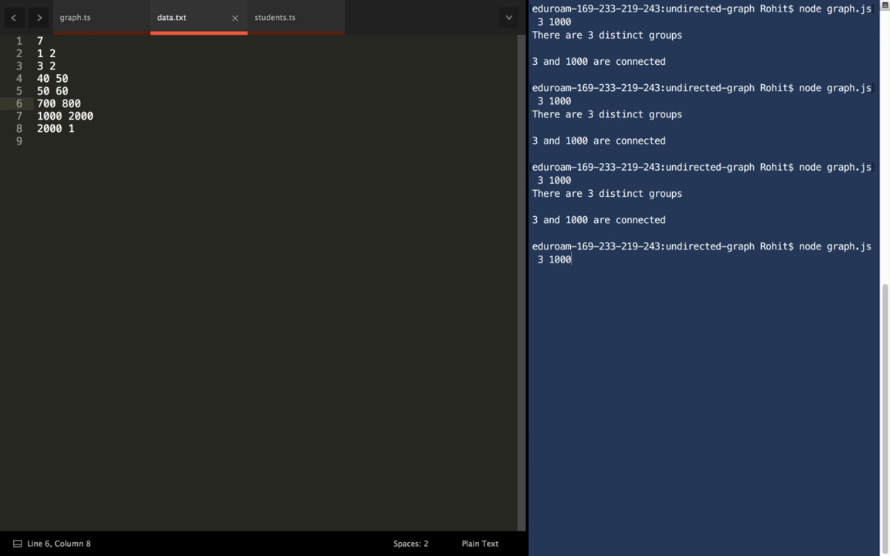